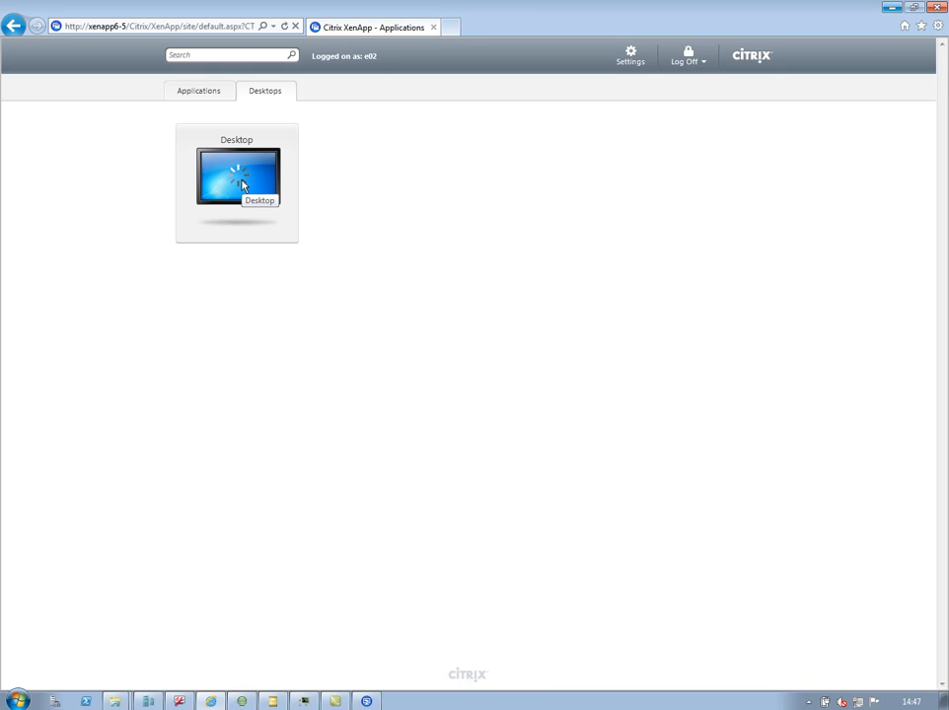
Launch the published Desktop from the XenApp Desktops tab to open the Engineering Department session
click(236, 177)
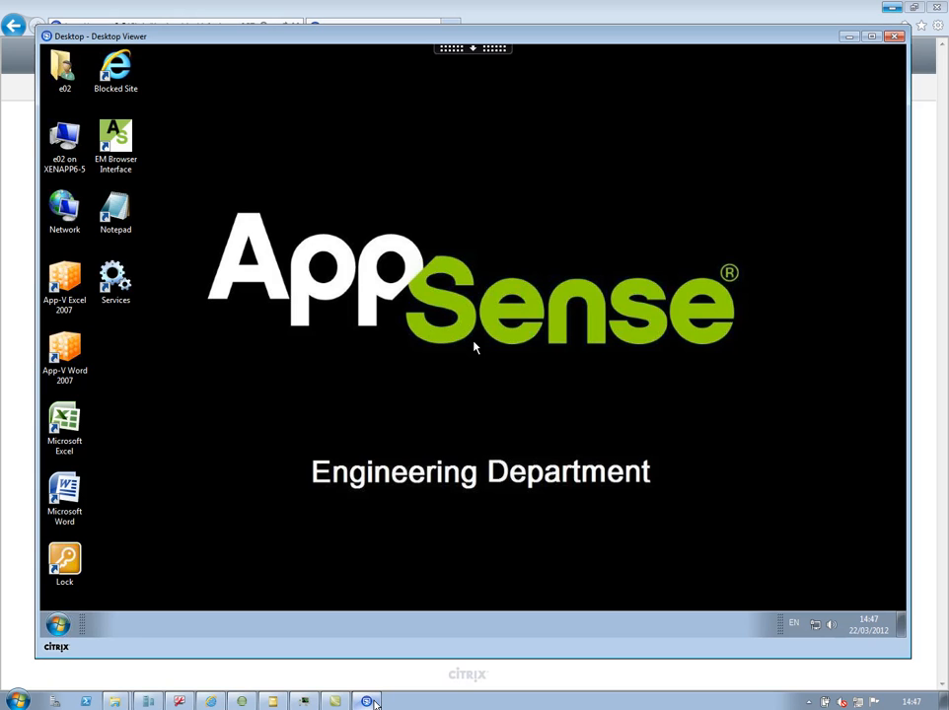
click(63, 355)
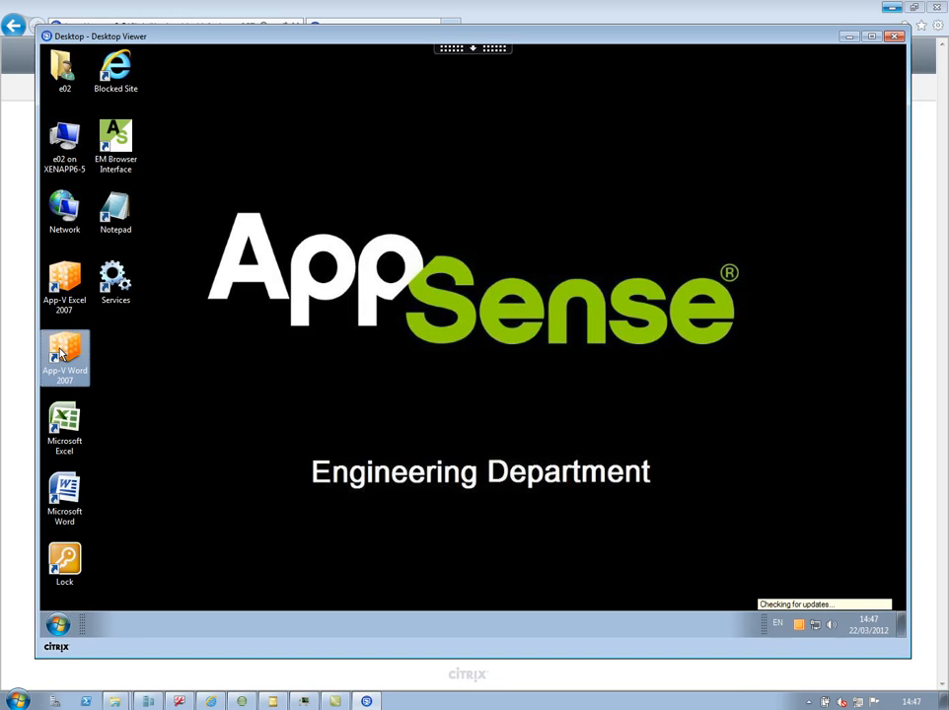
double_click(63, 359)
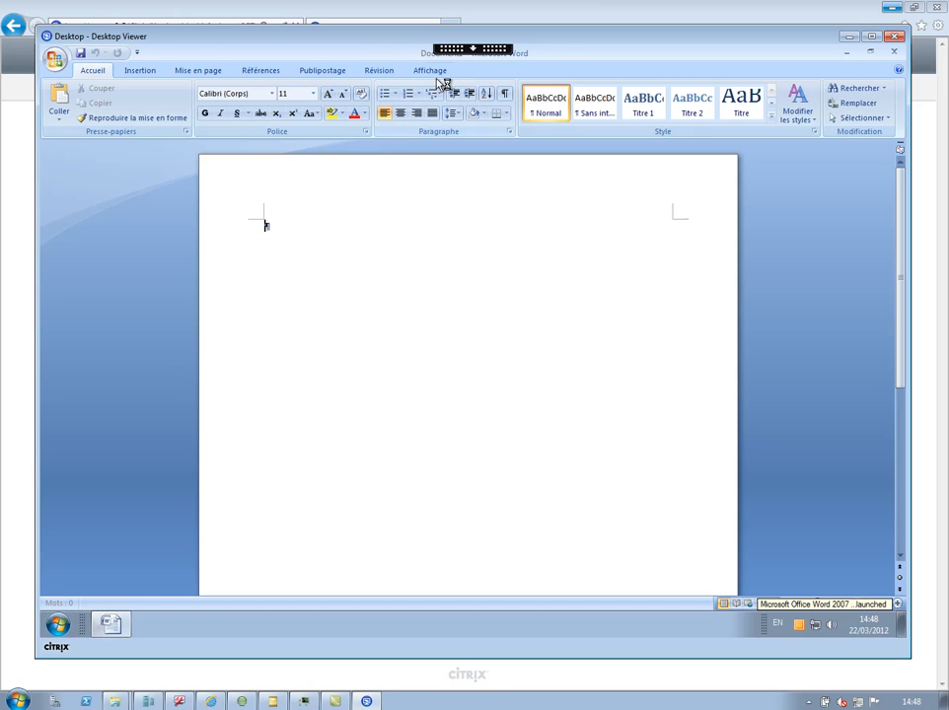
click(321, 71)
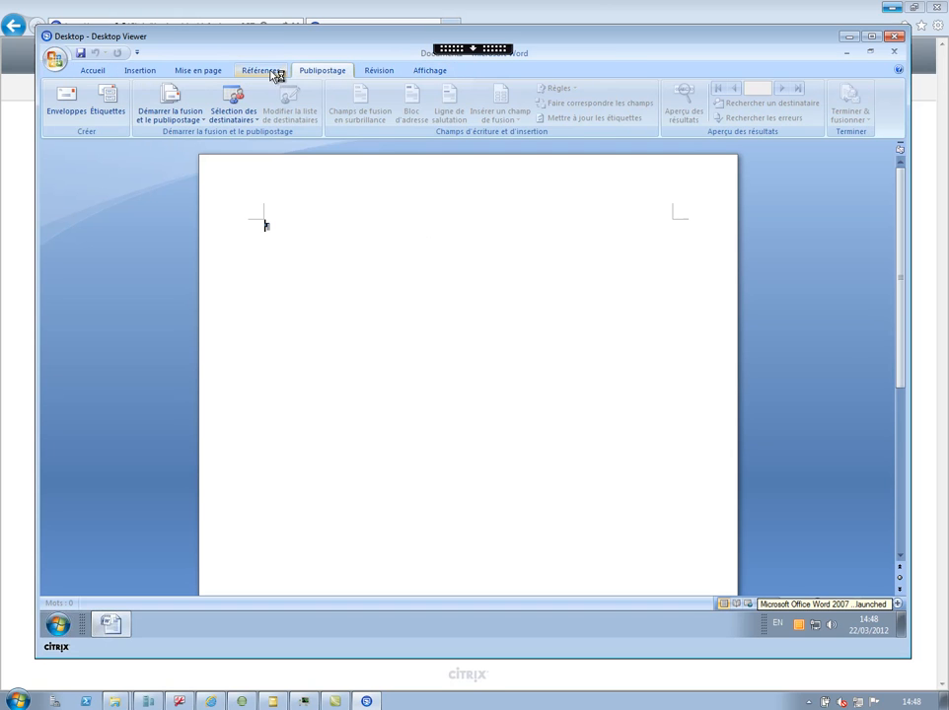
click(55, 61)
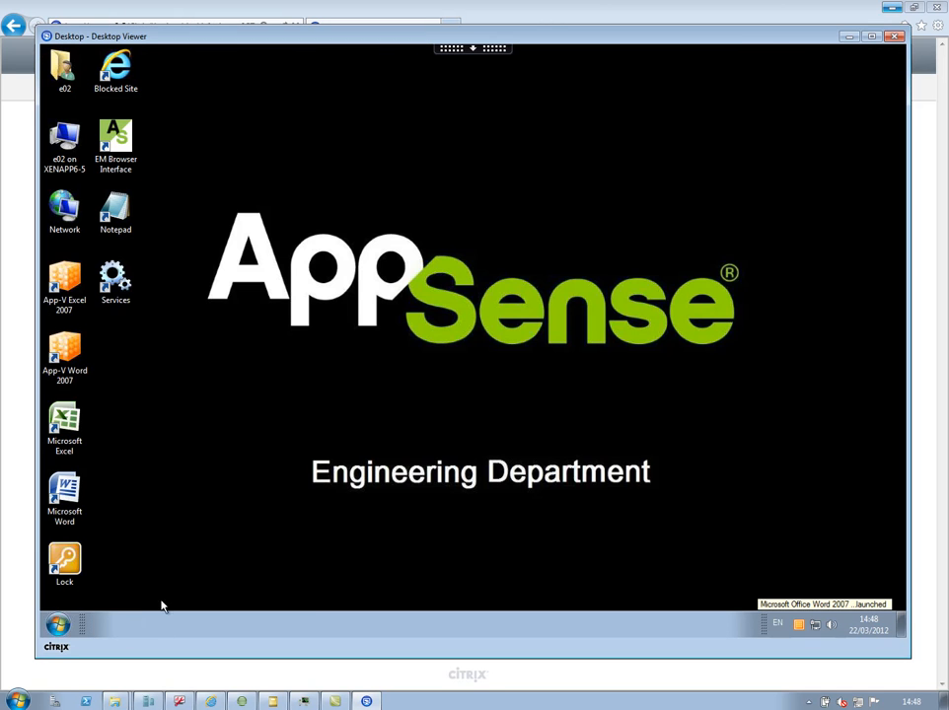
mouse_move(245, 592)
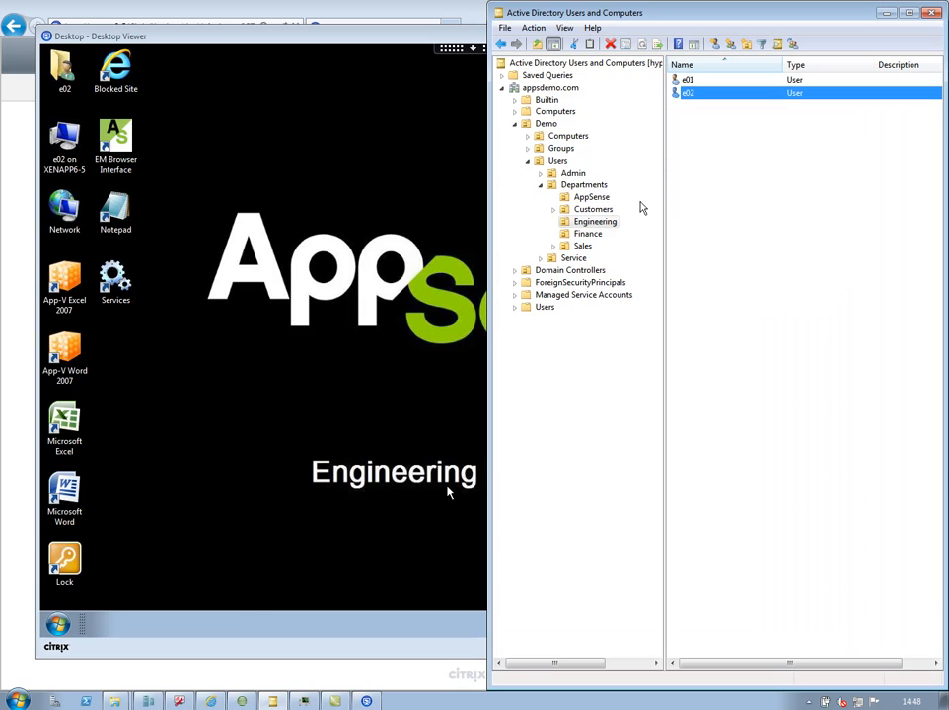
Remove the second user from the Locale_French group on the Member Of tab
double_click(686, 92)
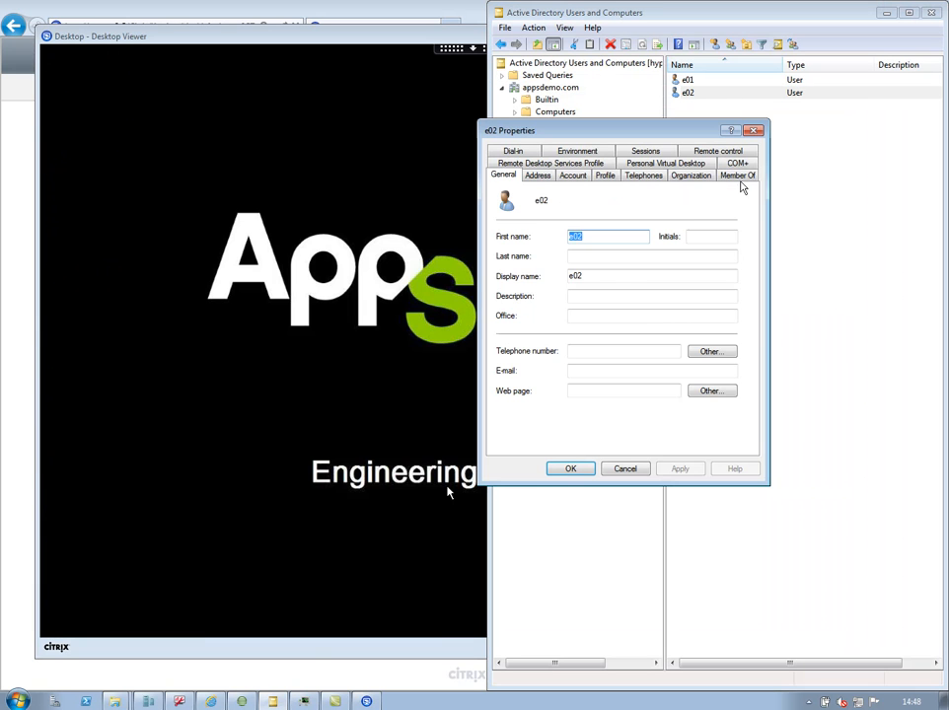
click(738, 174)
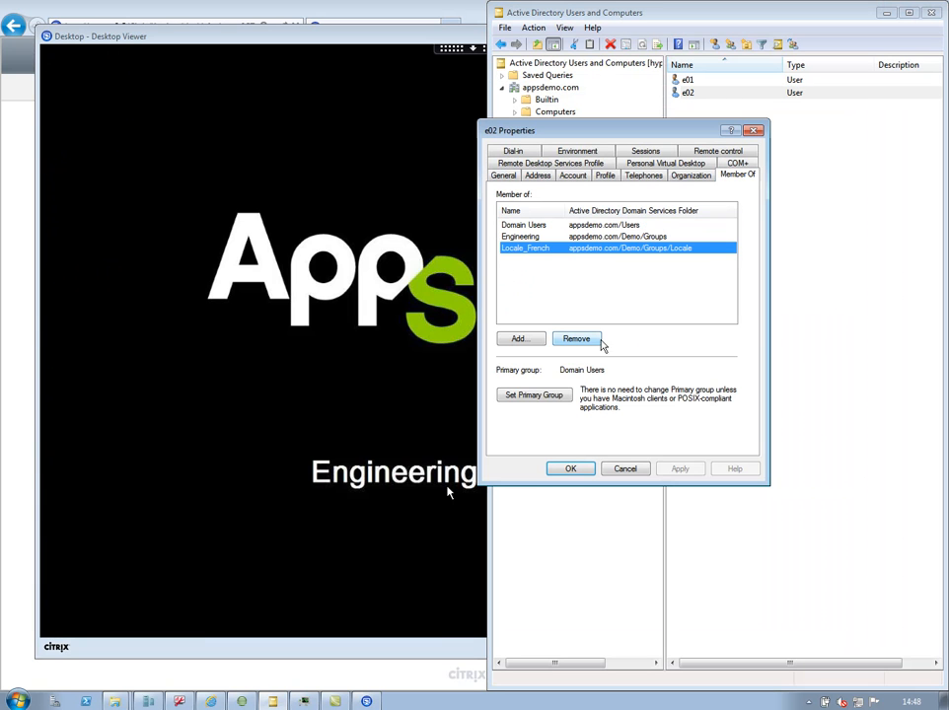
click(576, 339)
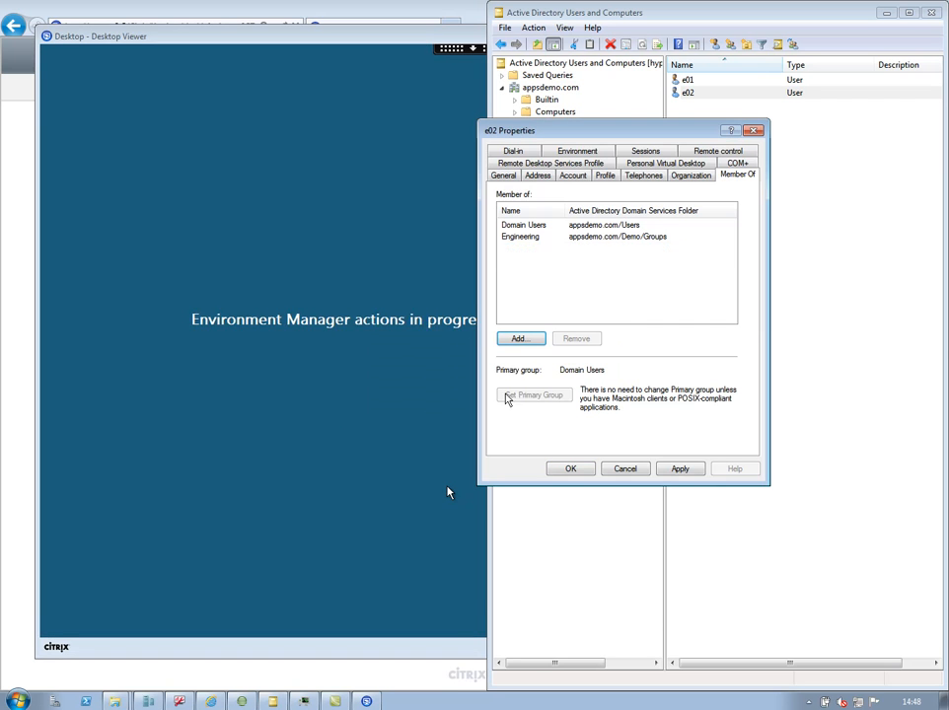
Add the user to the Locale_Russian group via Check Names, then relaunch Word 2007
click(519, 340)
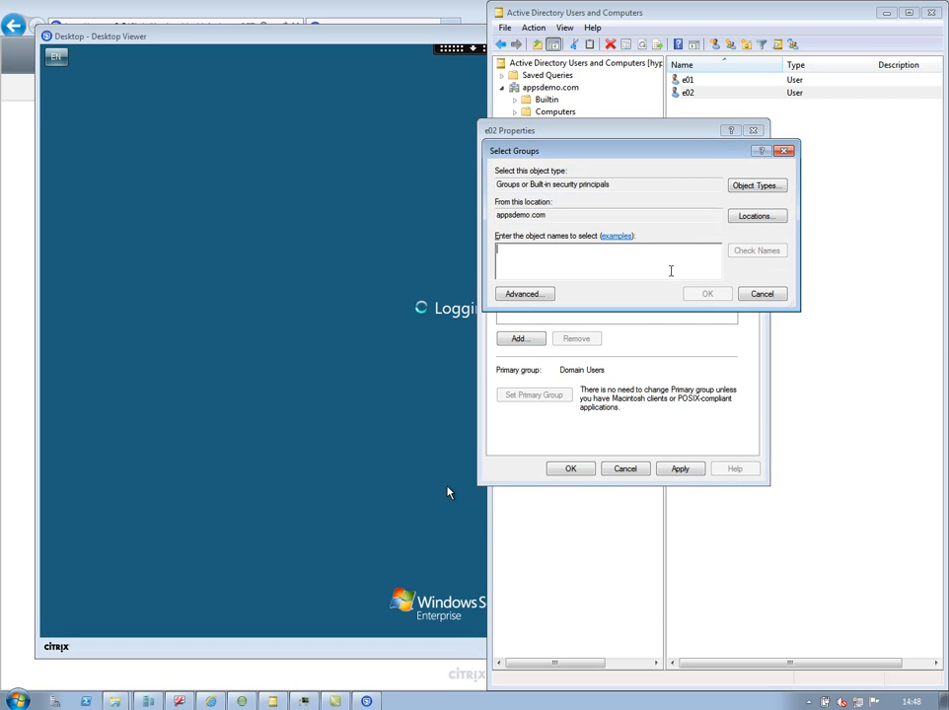
click(757, 249)
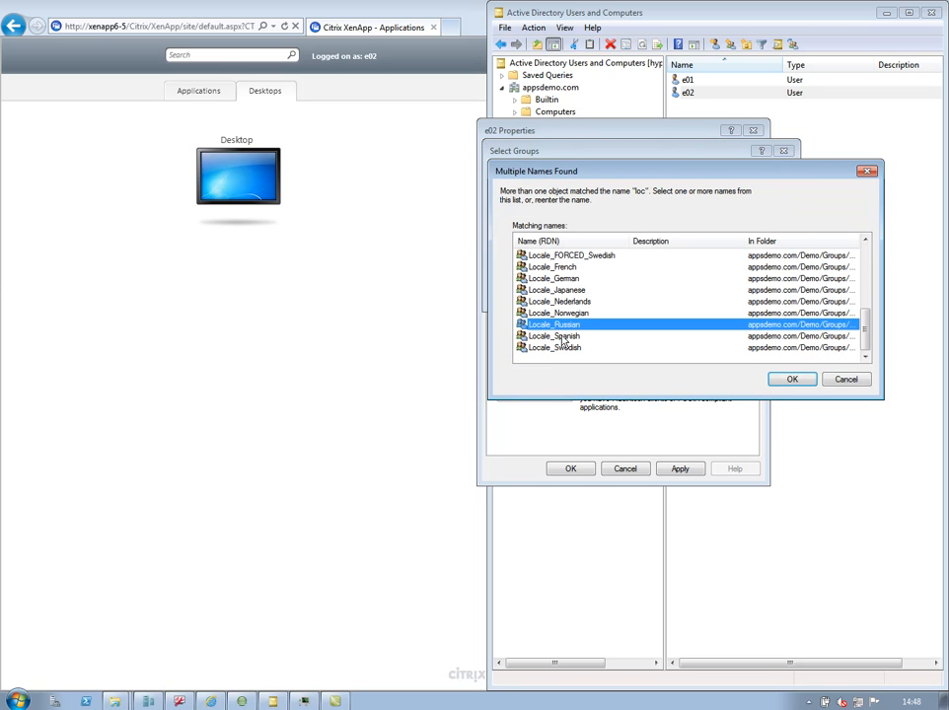
click(793, 379)
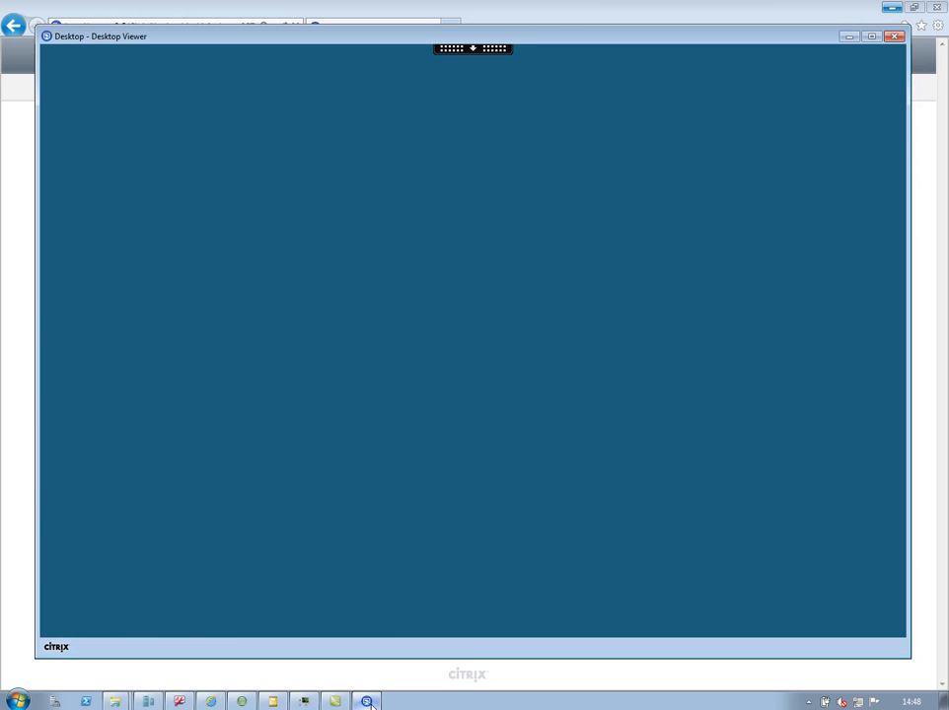
mouse_move(474, 347)
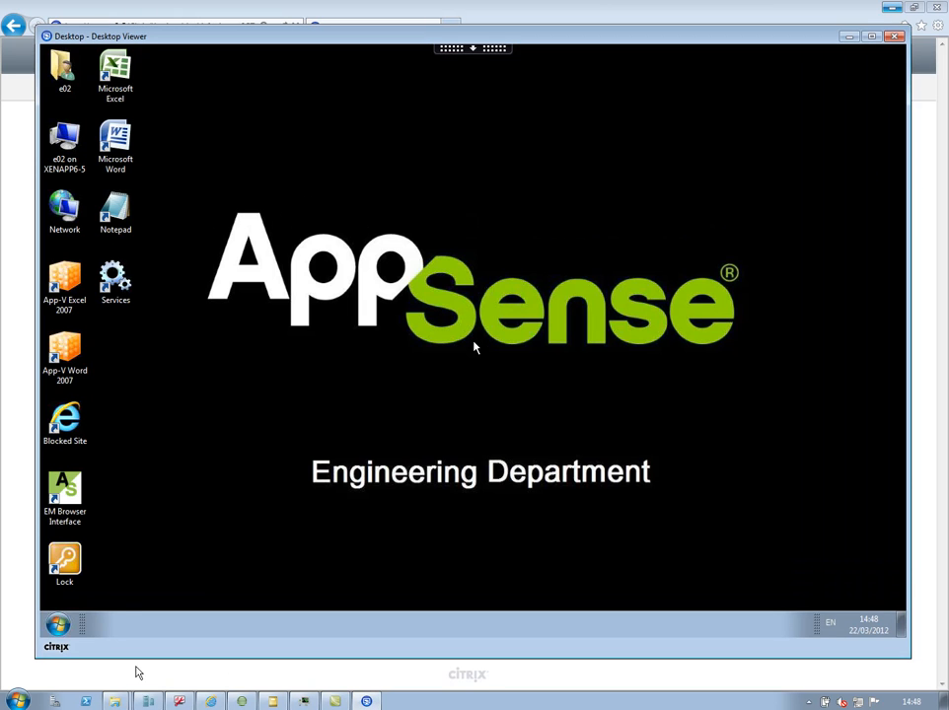
click(64, 355)
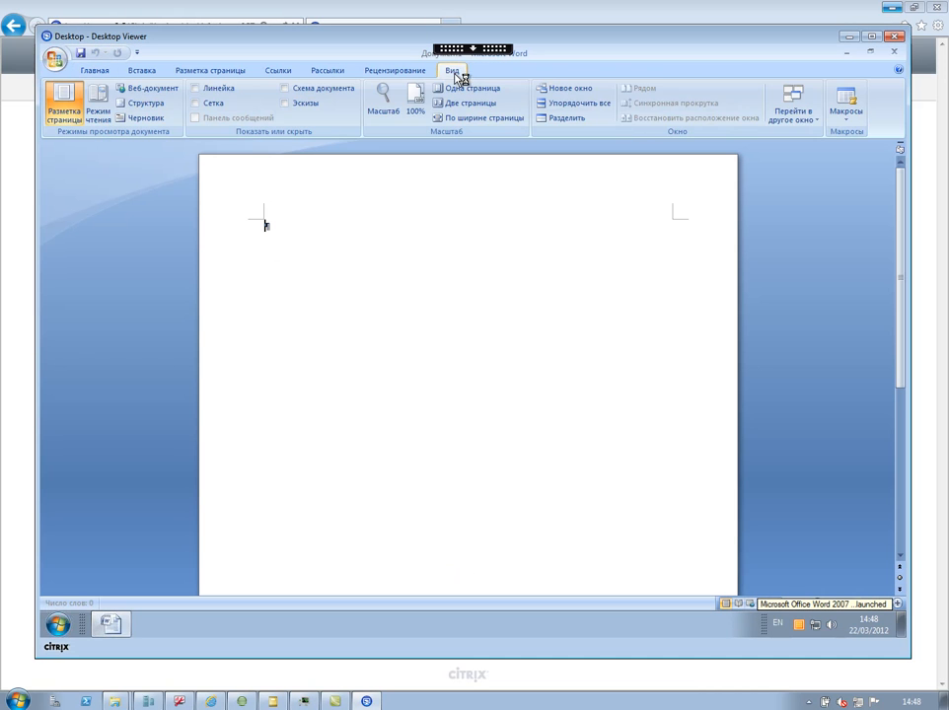
click(209, 71)
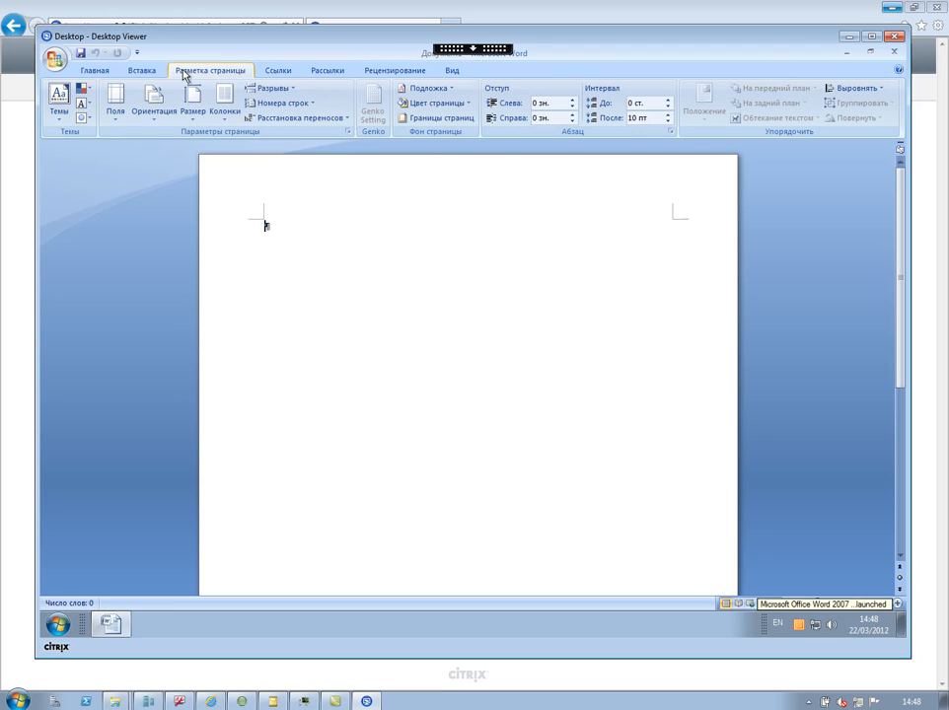
click(95, 71)
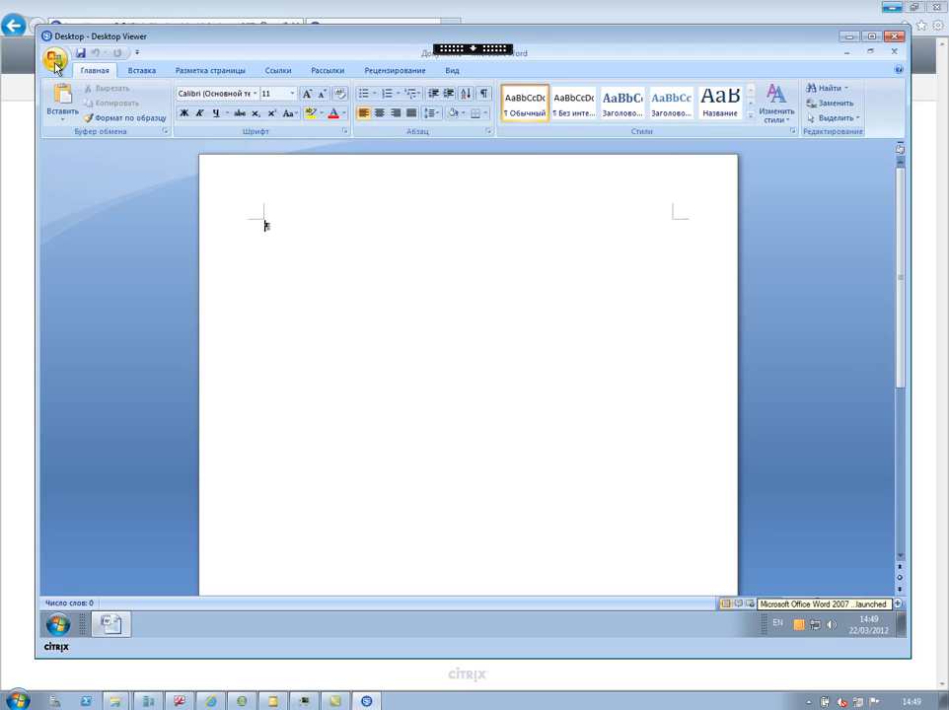
click(56, 60)
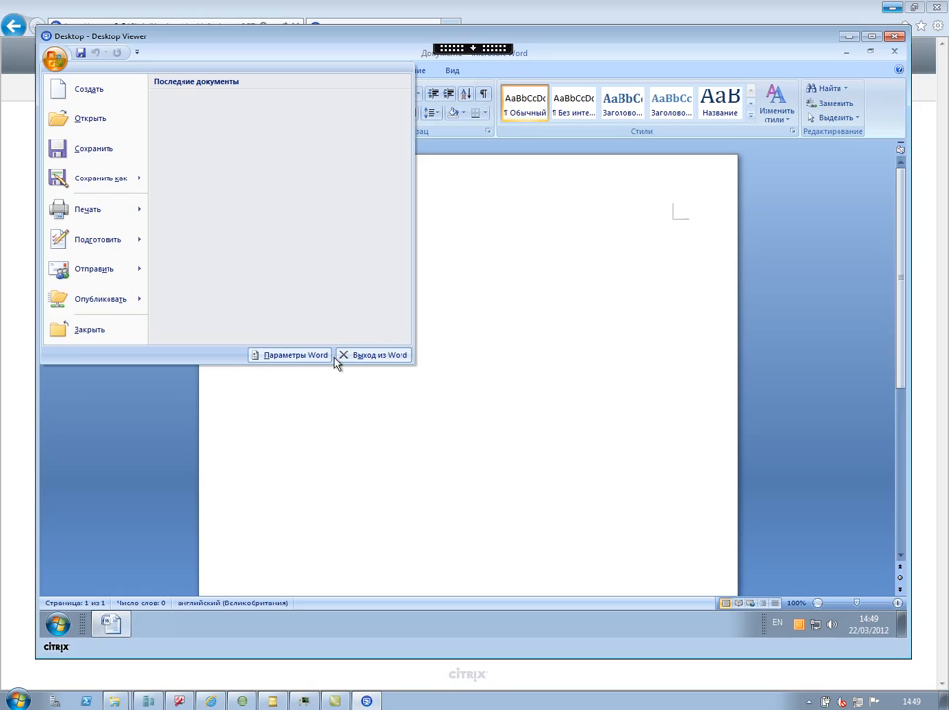
click(374, 355)
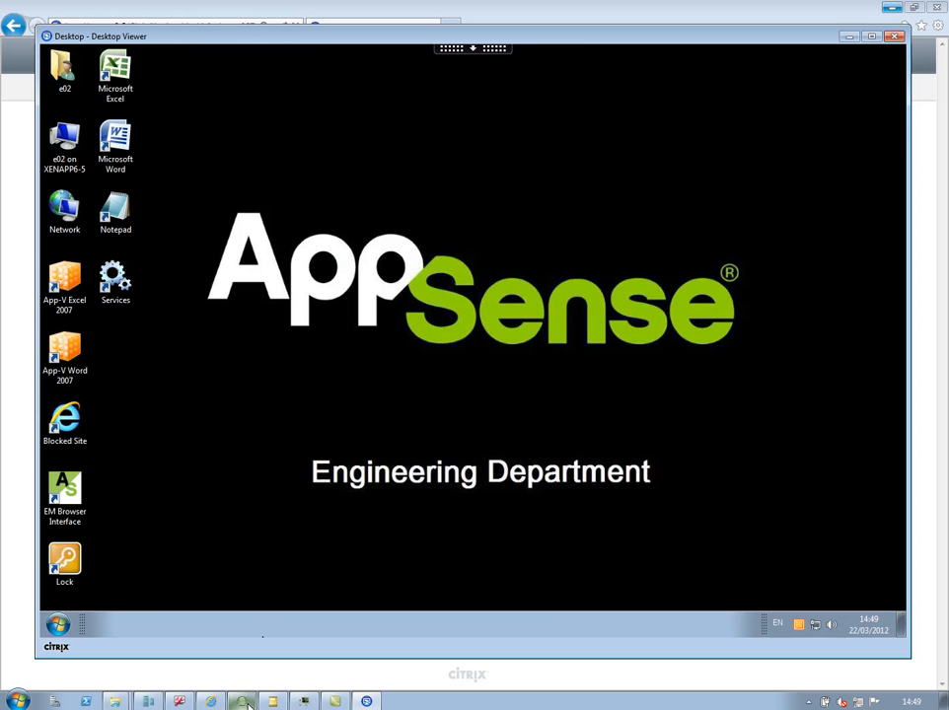
Show the Environment Manager policy at User > Process Started > OfficeApplications
click(241, 700)
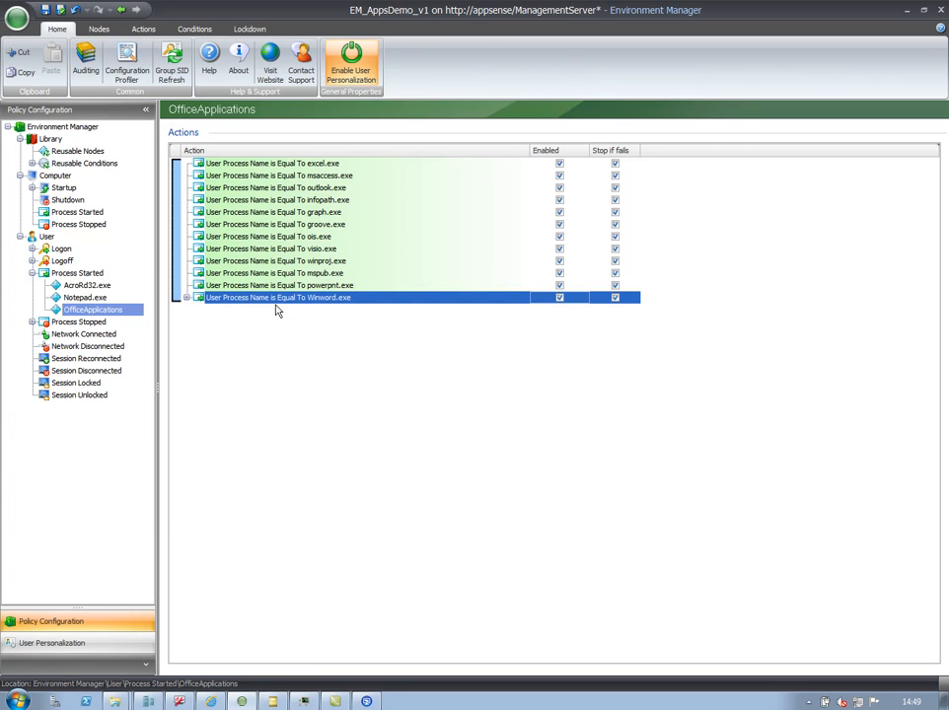
mouse_move(186, 303)
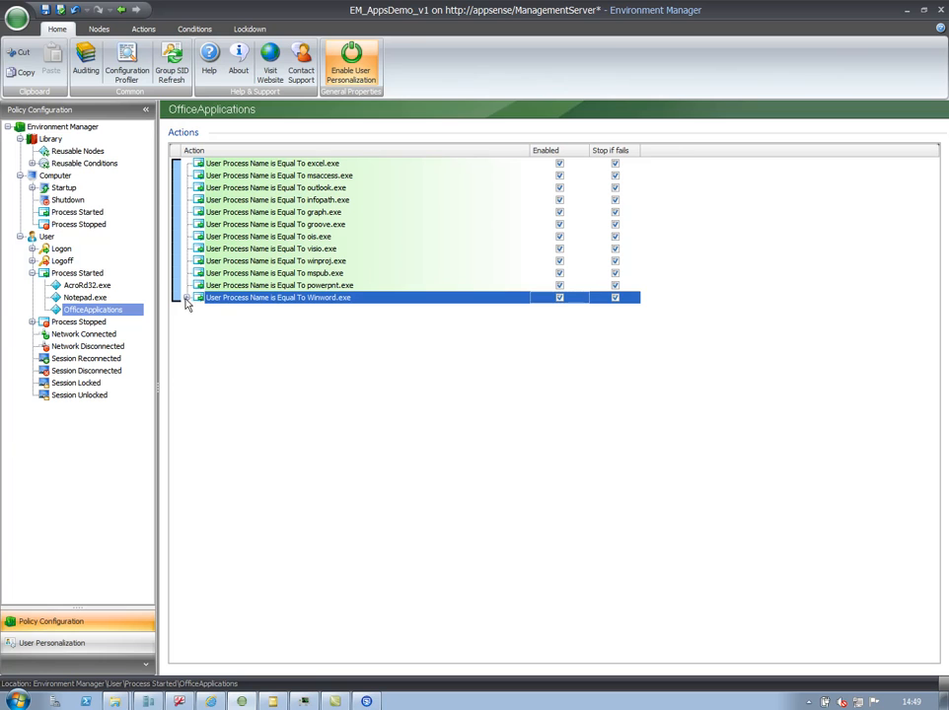
Expand winword.exe, its once-per-session node and the Locale_French group to show its registry values
click(187, 296)
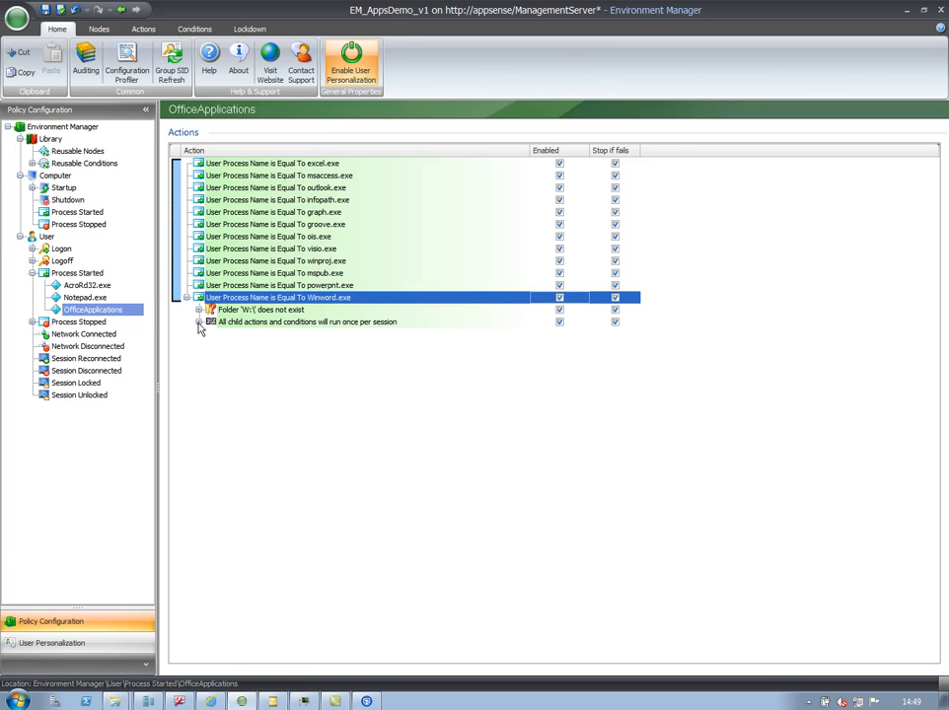
click(199, 324)
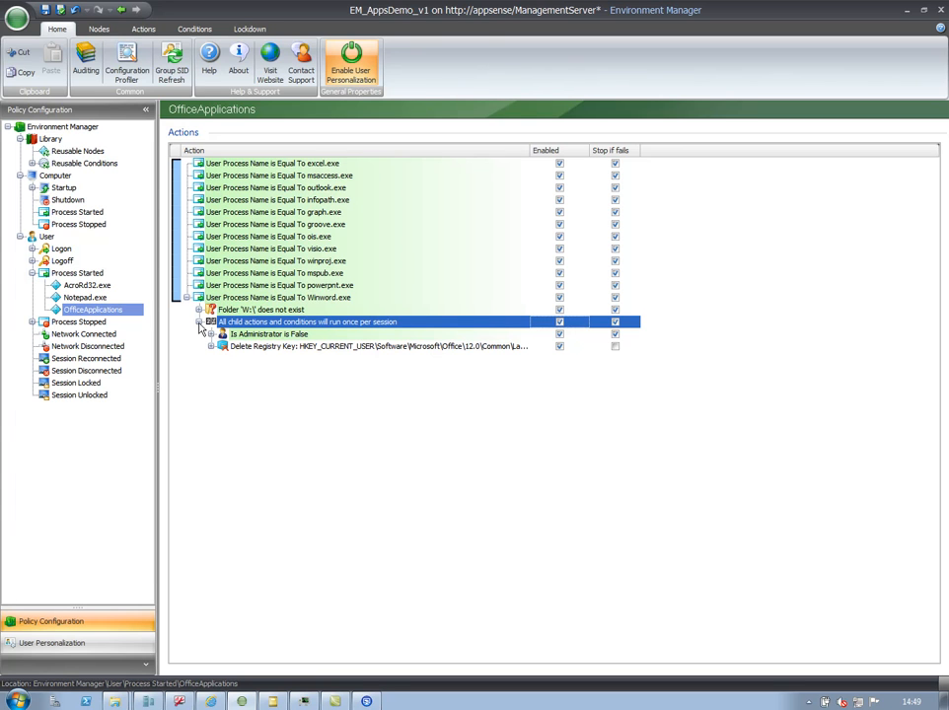
mouse_move(209, 355)
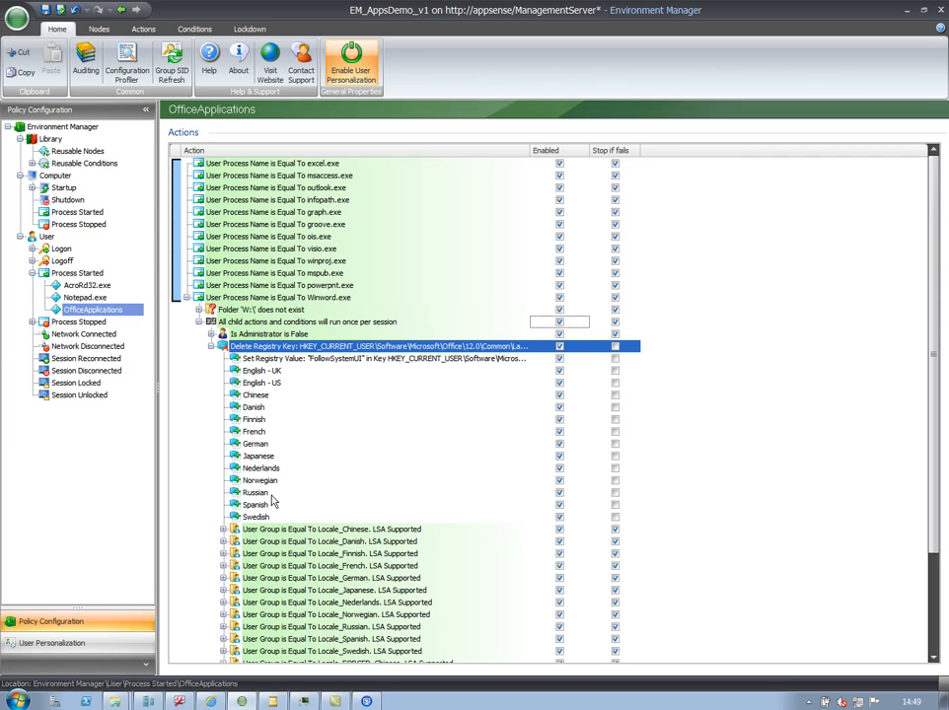
click(223, 564)
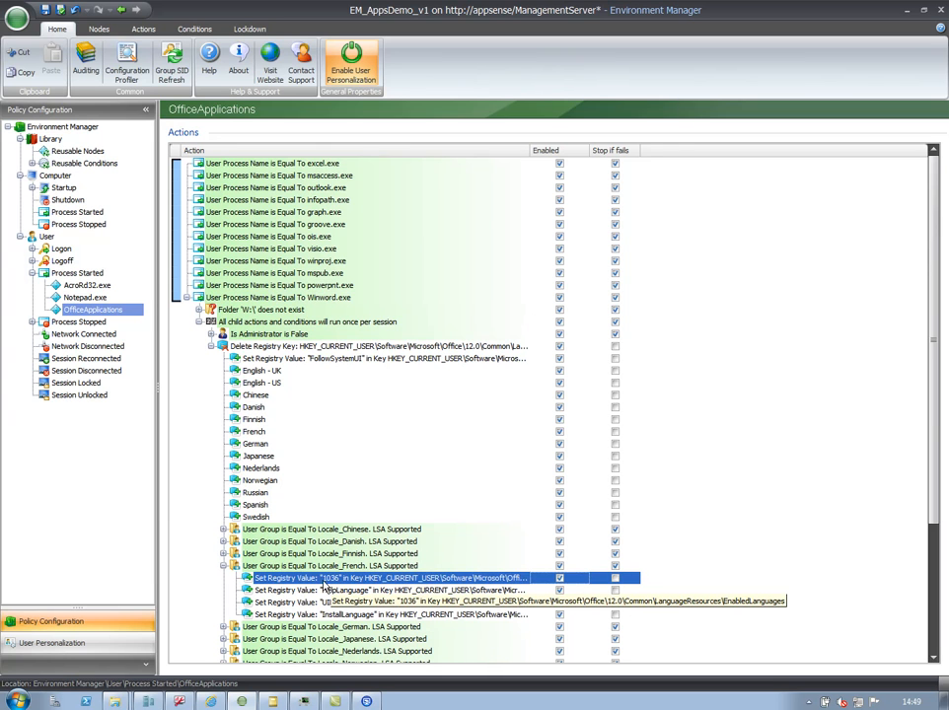
scroll(down, 3)
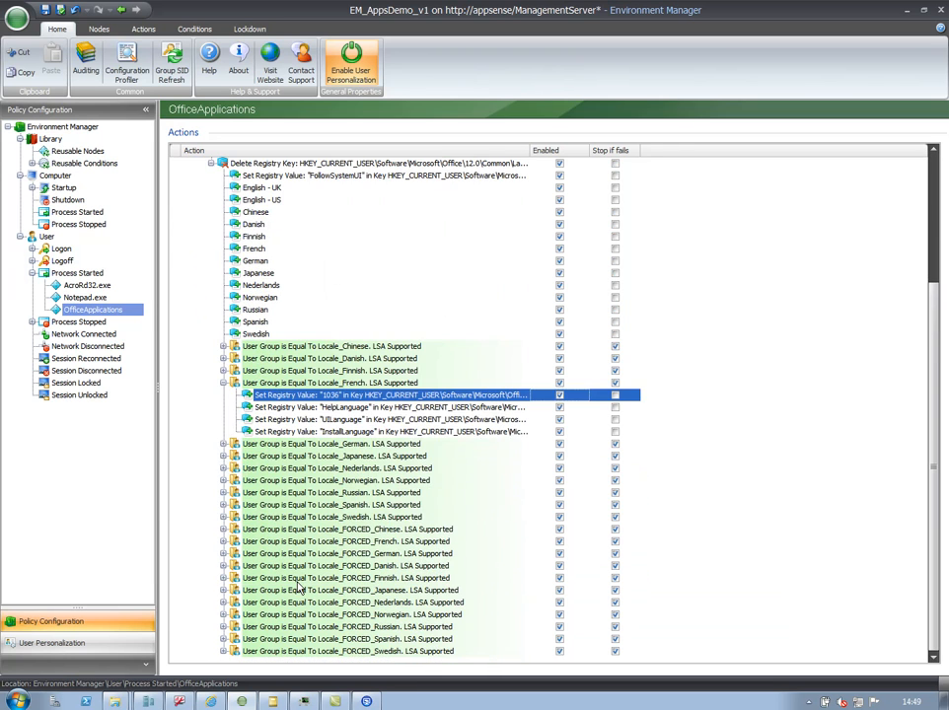
mouse_move(221, 501)
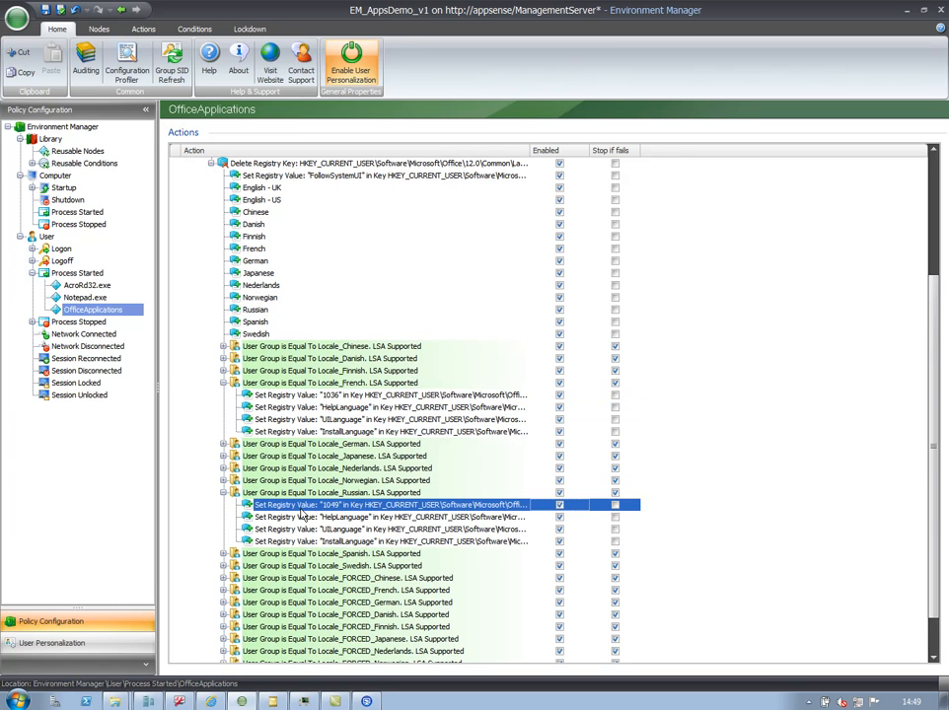
mouse_move(300, 517)
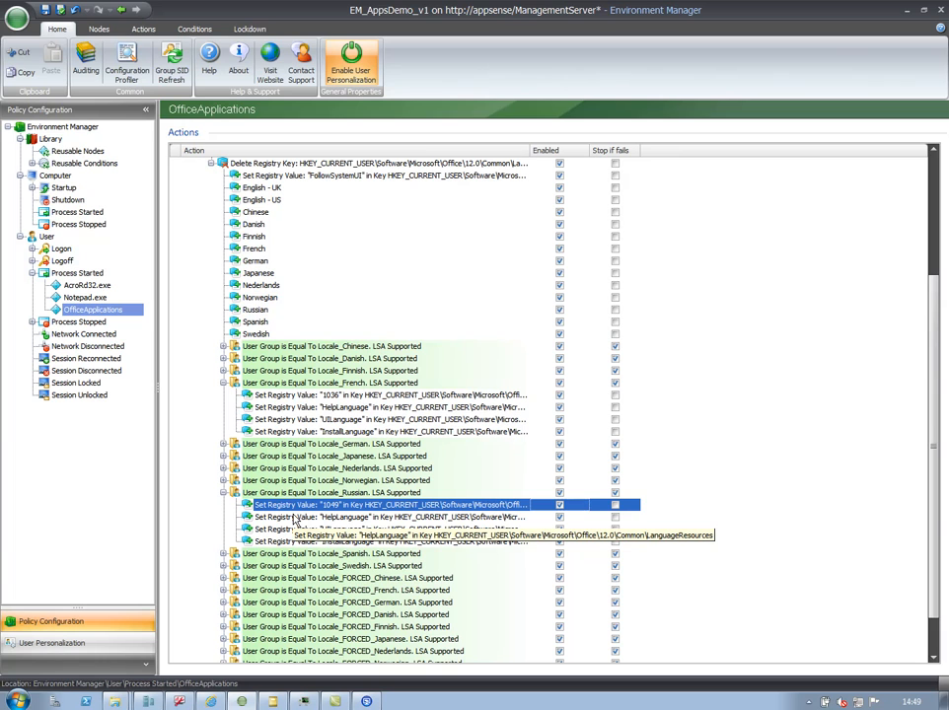